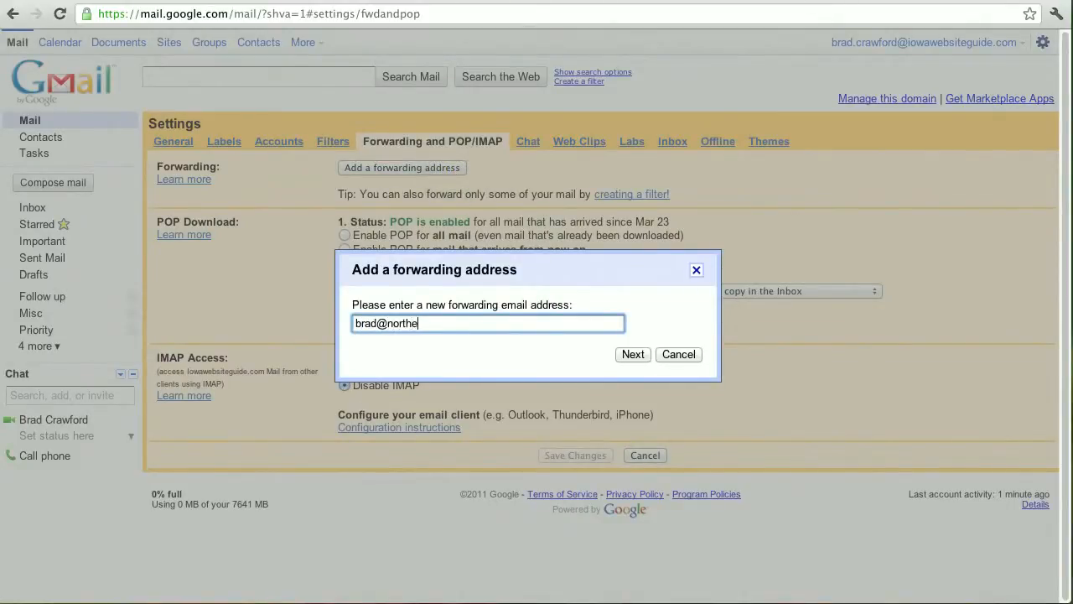
- Start adding a new forwarding address from the Forwarding and POP/IMAP settings
click(633, 353)
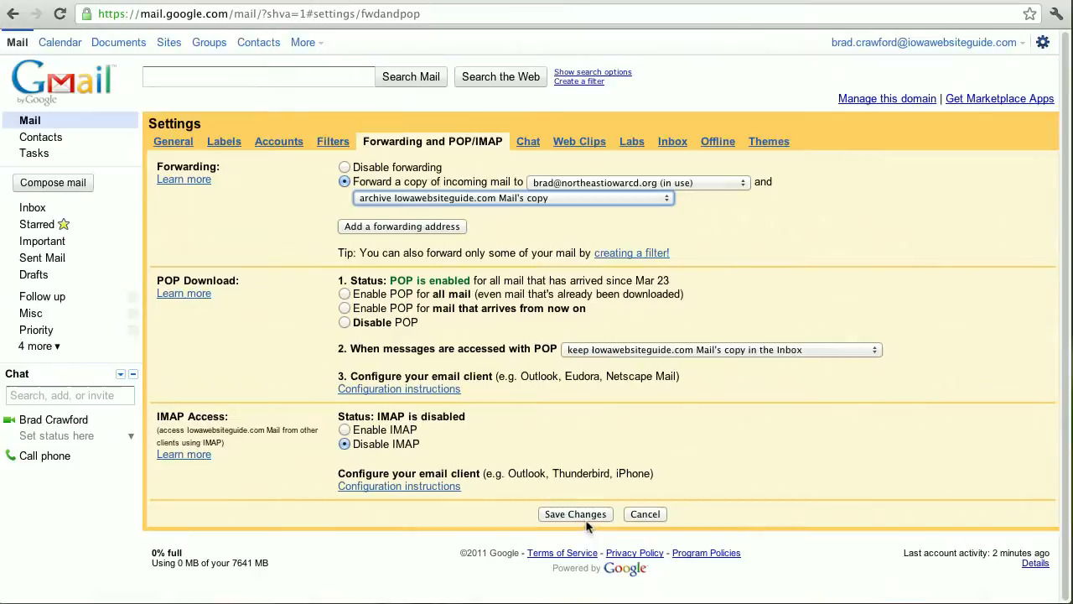